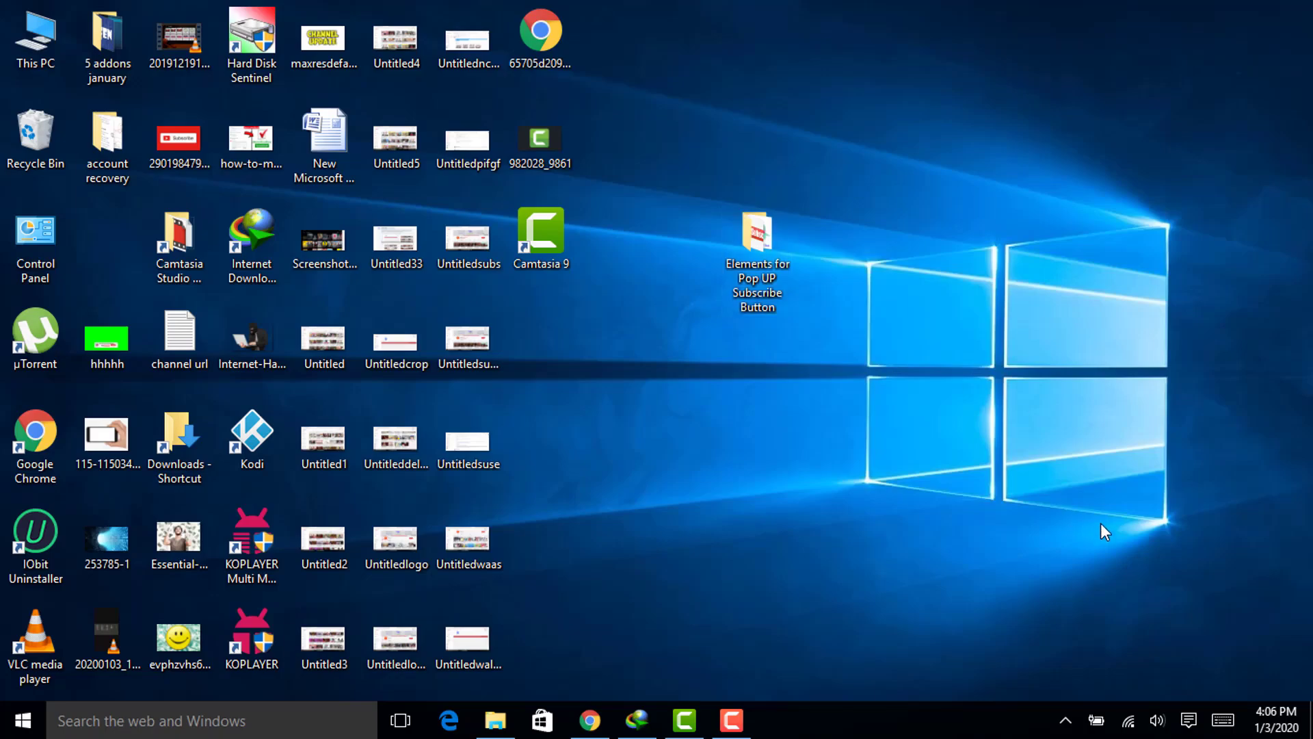
# - Open the channel logo image from the pop-up elements folder, then view the Please Subscribe graphic
pyautogui.doubleClick(755, 232)
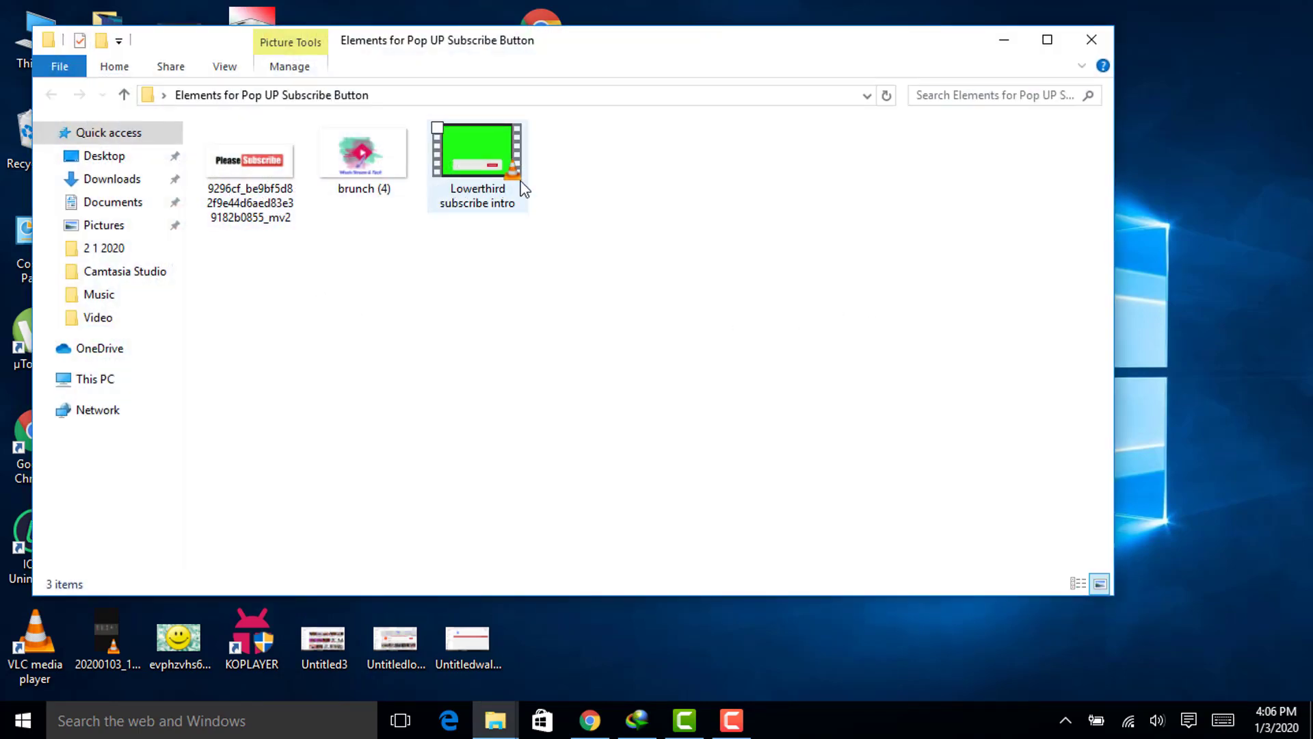
pyautogui.doubleClick(478, 150)
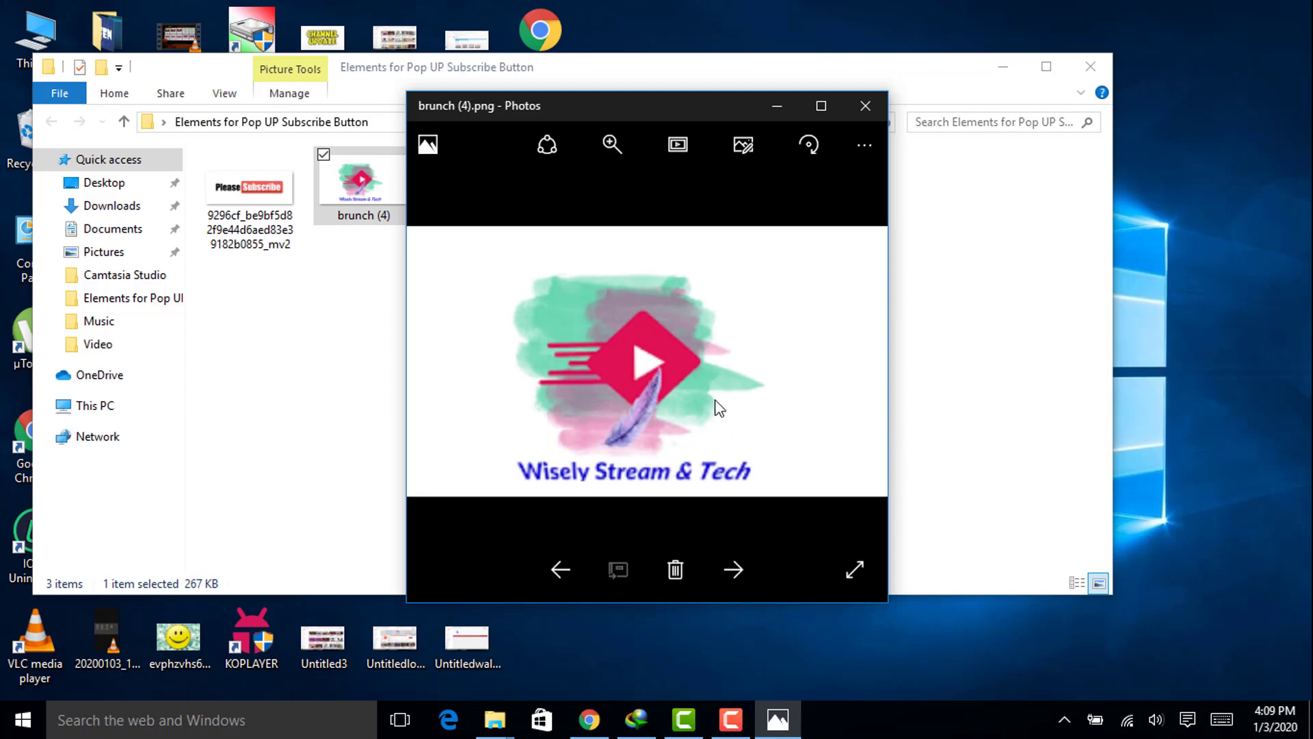
pyautogui.moveTo(787, 474)
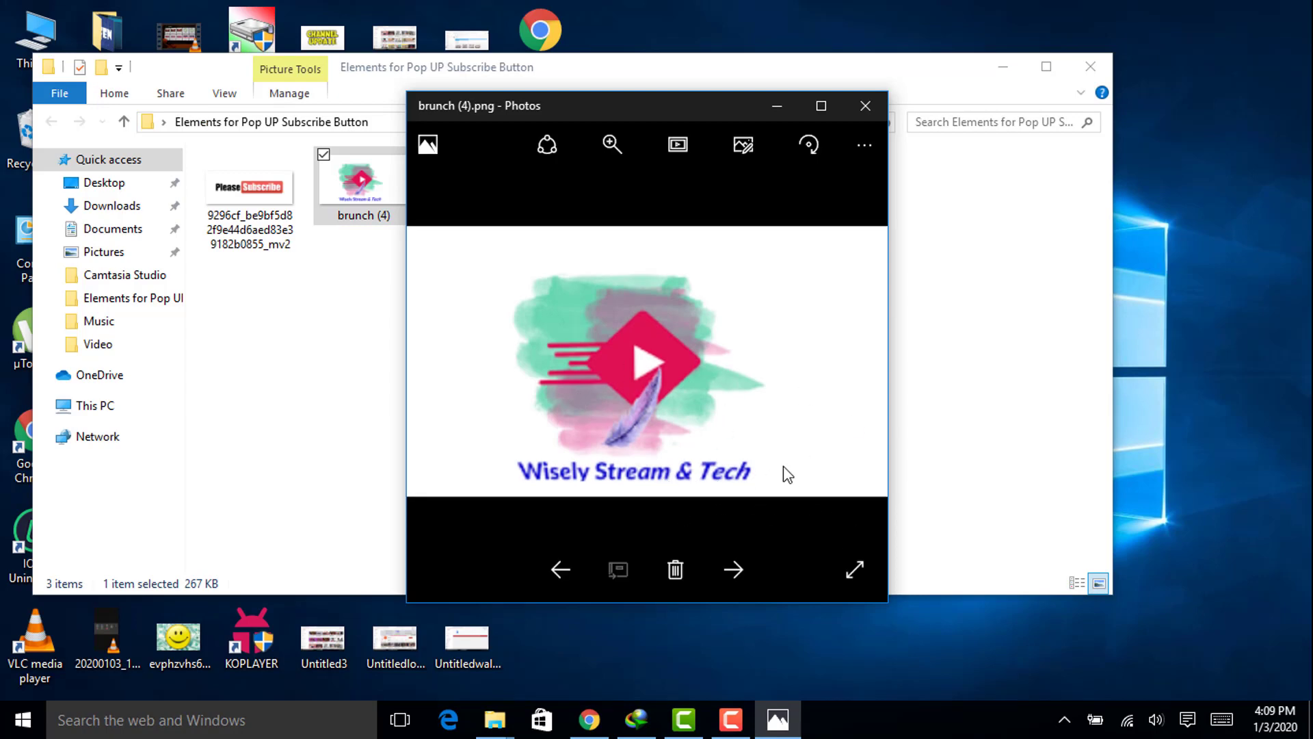
pyautogui.moveTo(766, 477)
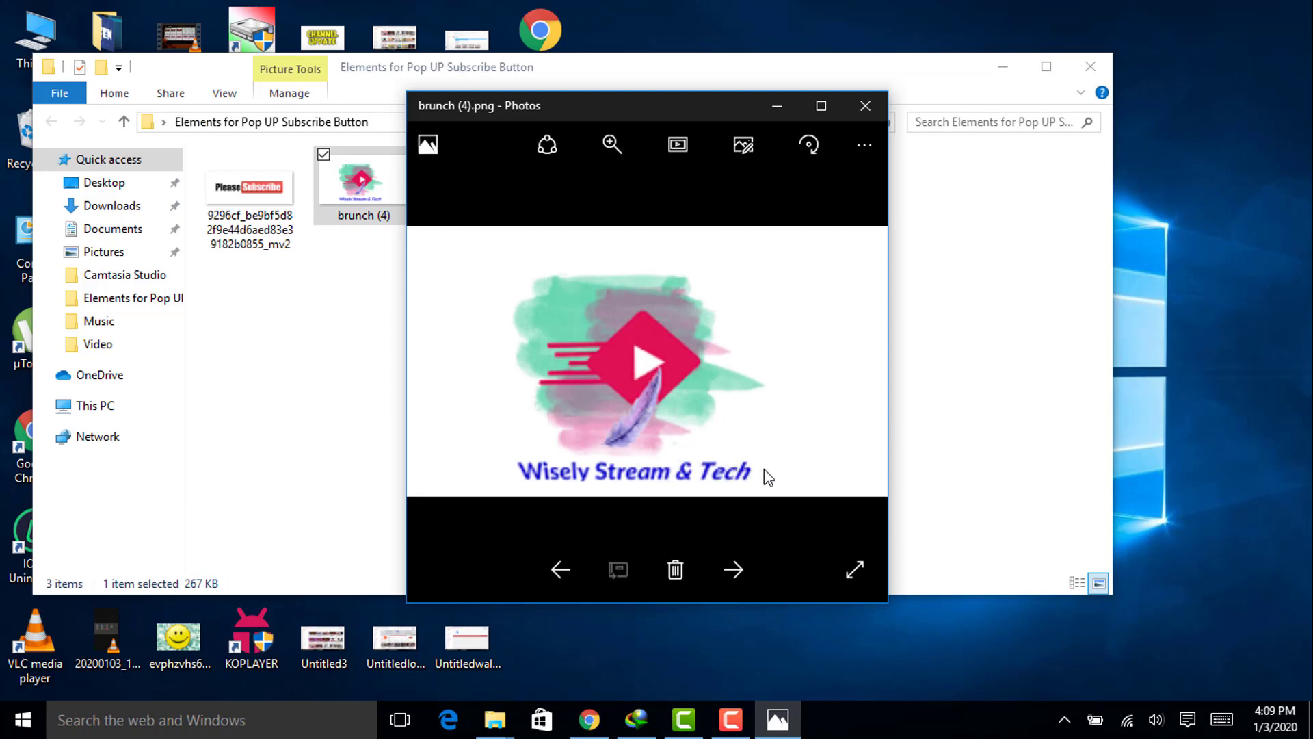
pyautogui.moveTo(791, 482)
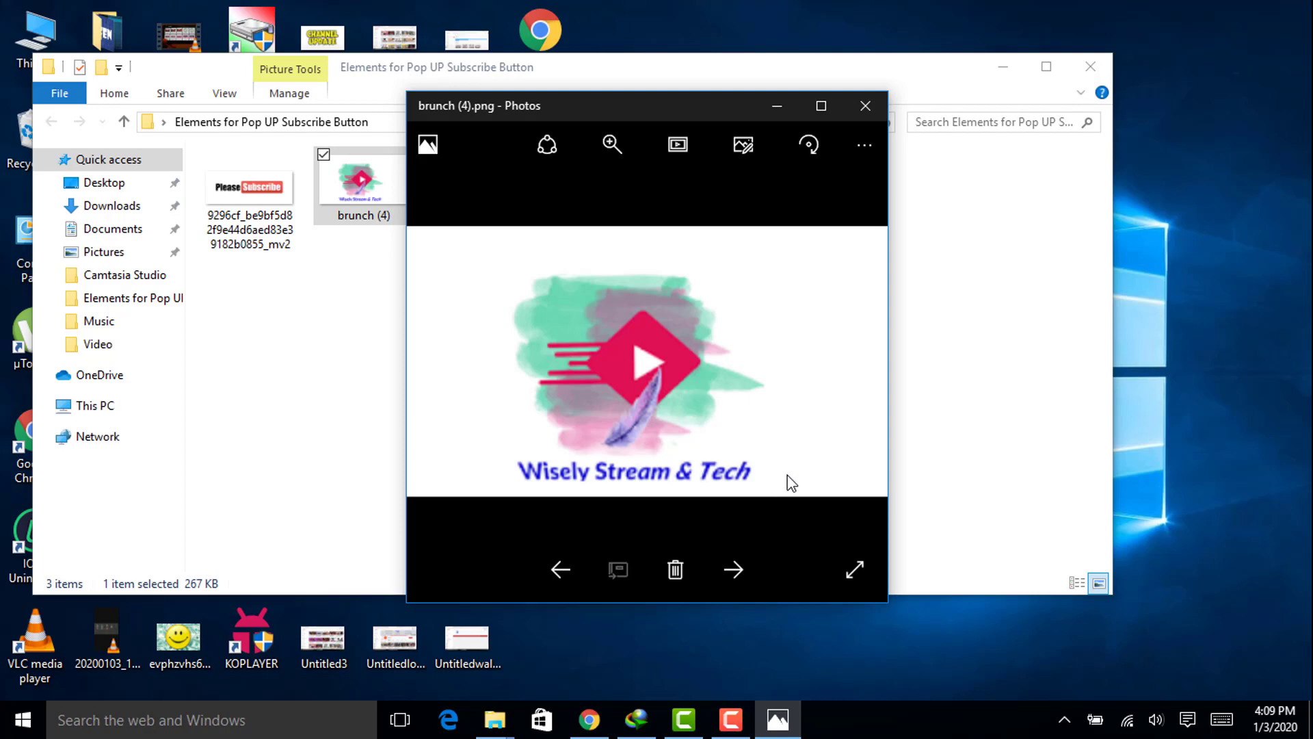
pyautogui.click(559, 570)
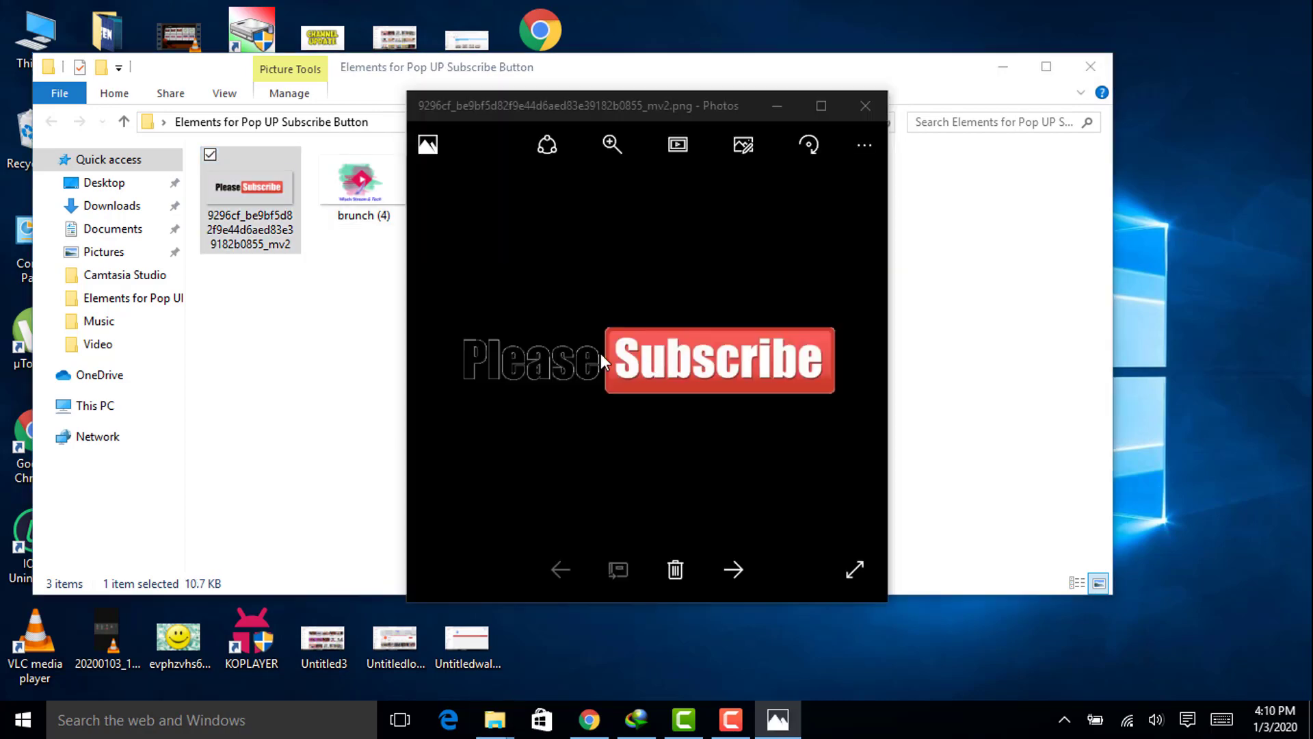
pyautogui.moveTo(761, 415)
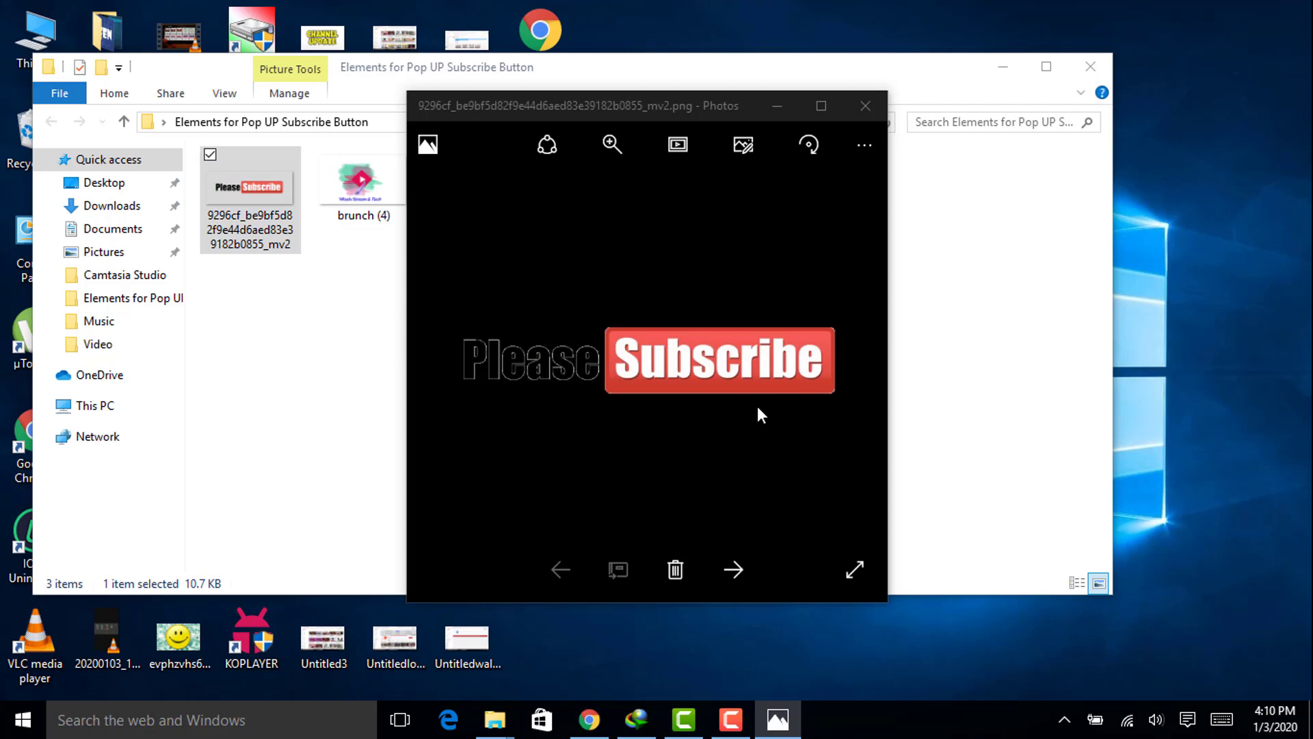
pyautogui.moveTo(702, 393)
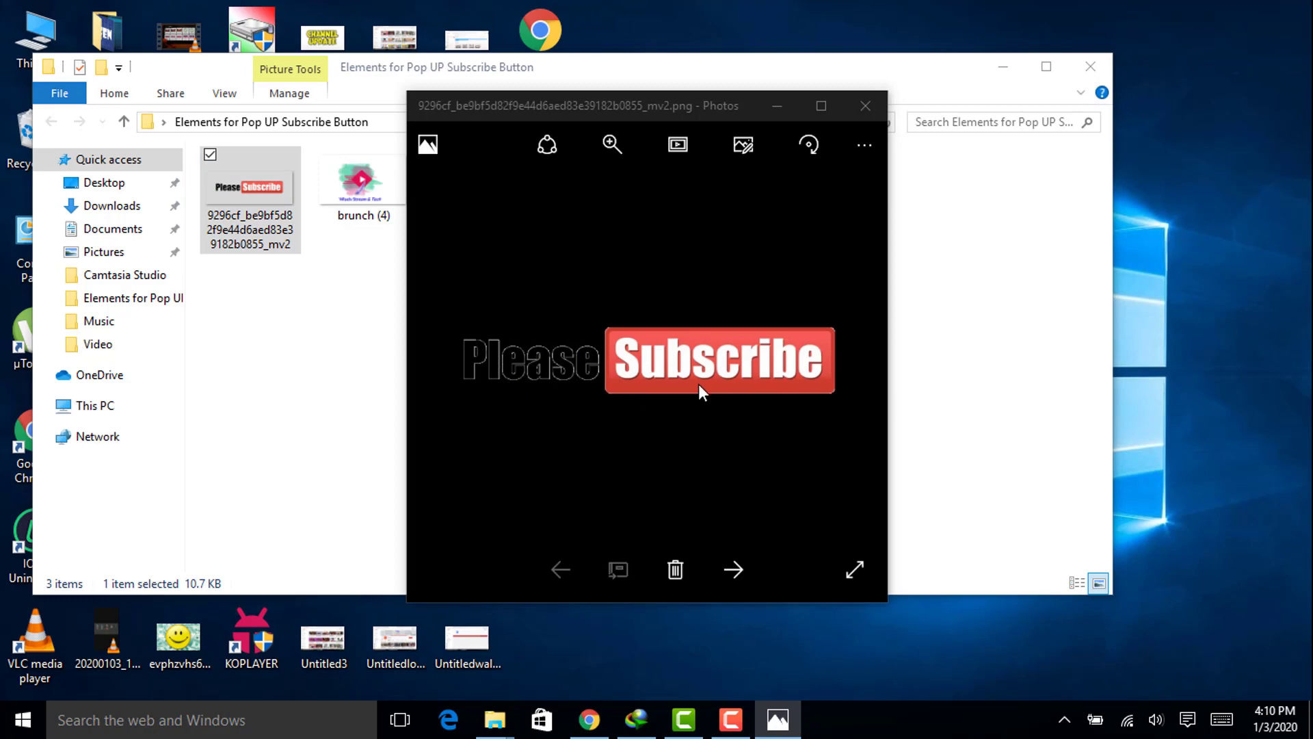
pyautogui.moveTo(811, 375)
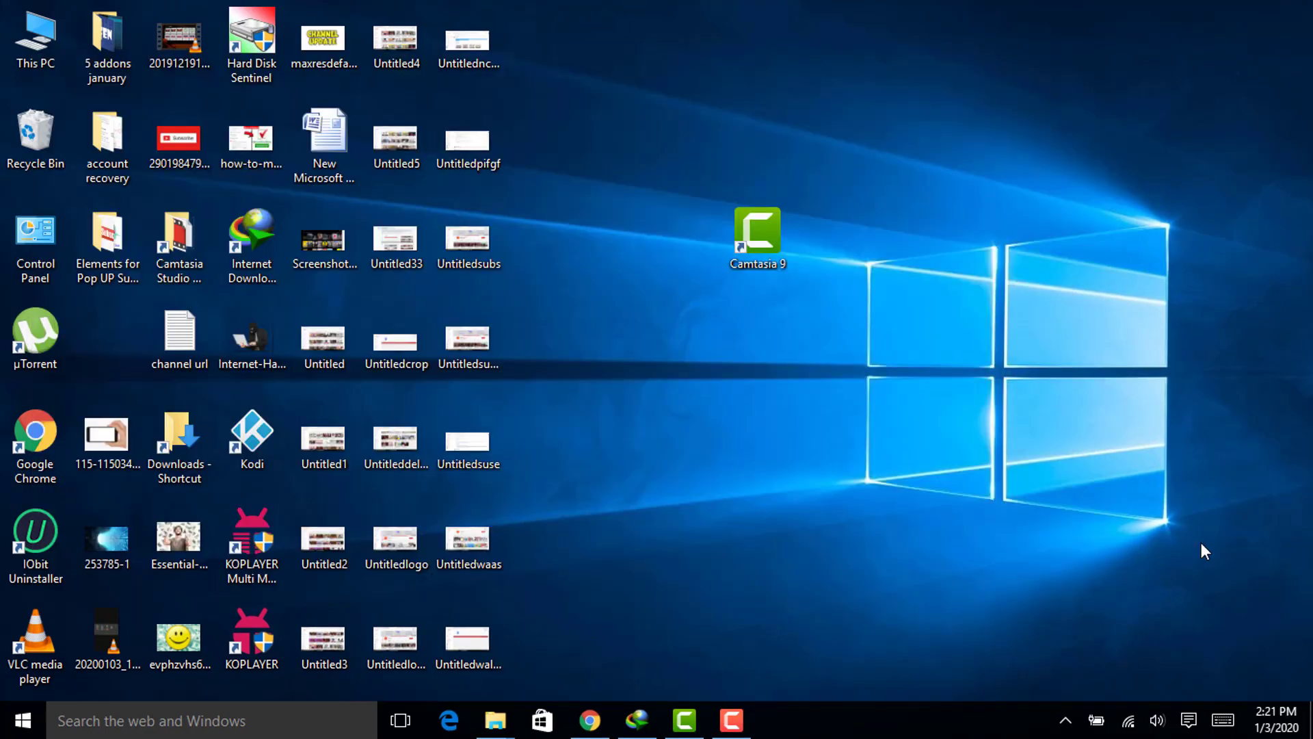
pyautogui.moveTo(787, 255)
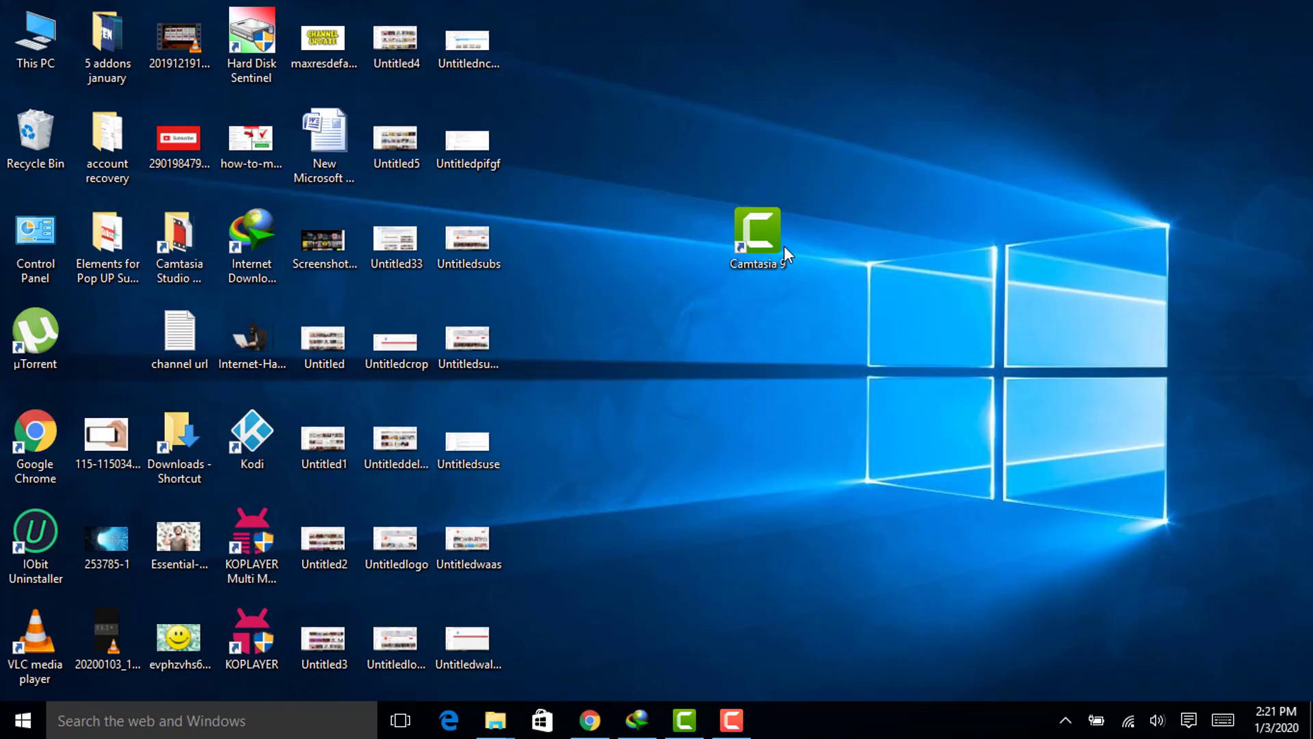
pyautogui.moveTo(757, 237)
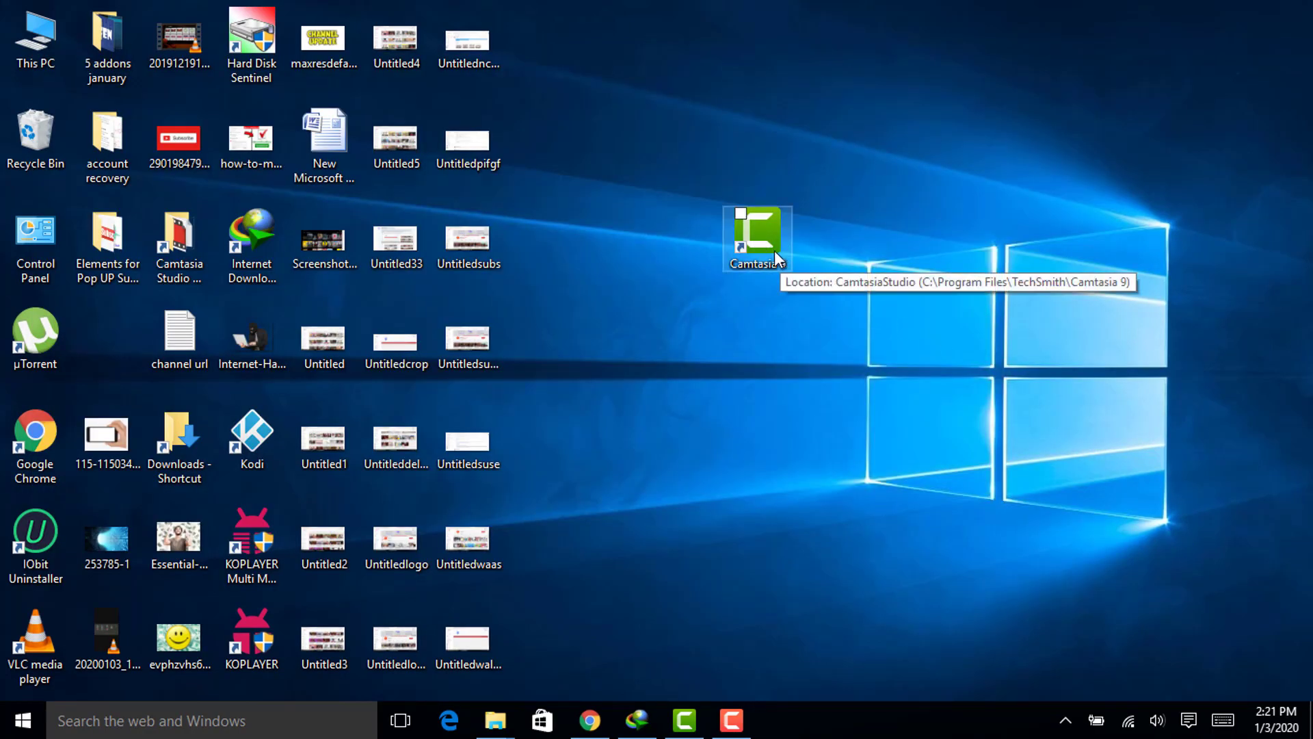
pyautogui.moveTo(765, 277)
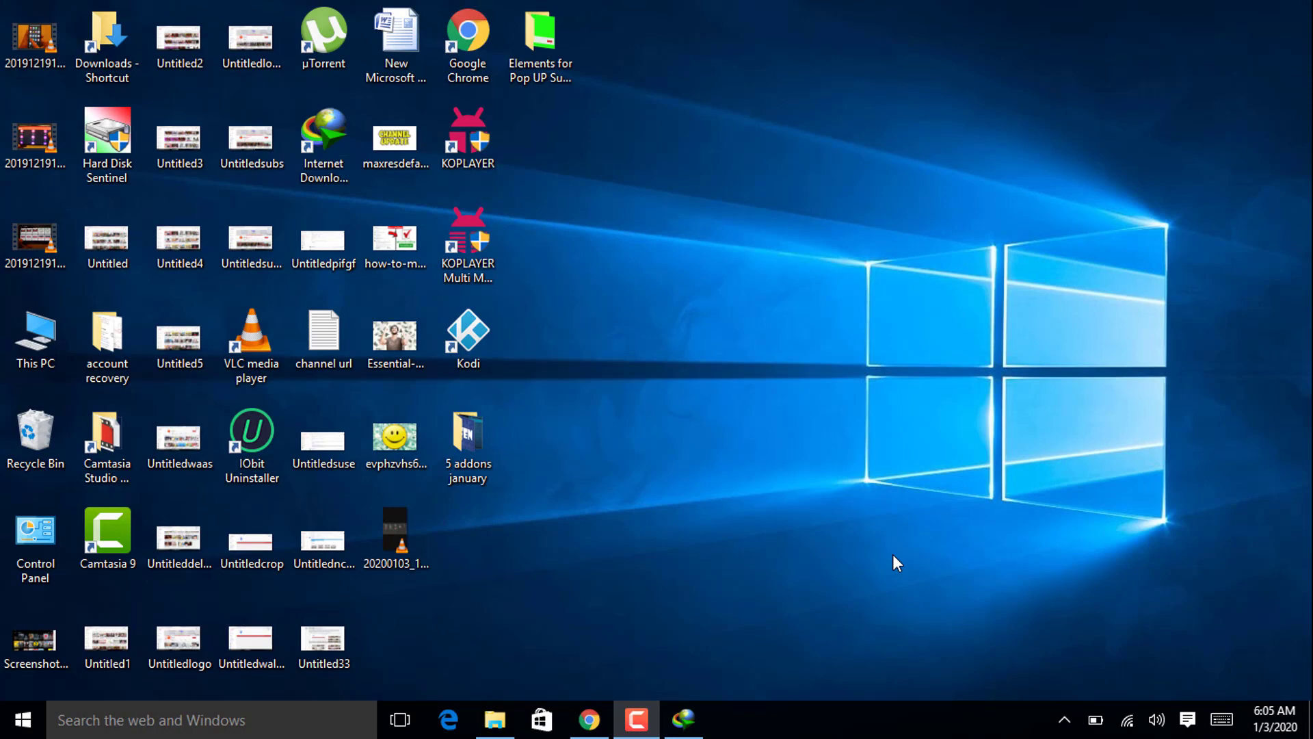
# - Launch Camtasia 9, create a new blank project, and choose the three element files to import
pyautogui.click(178, 436)
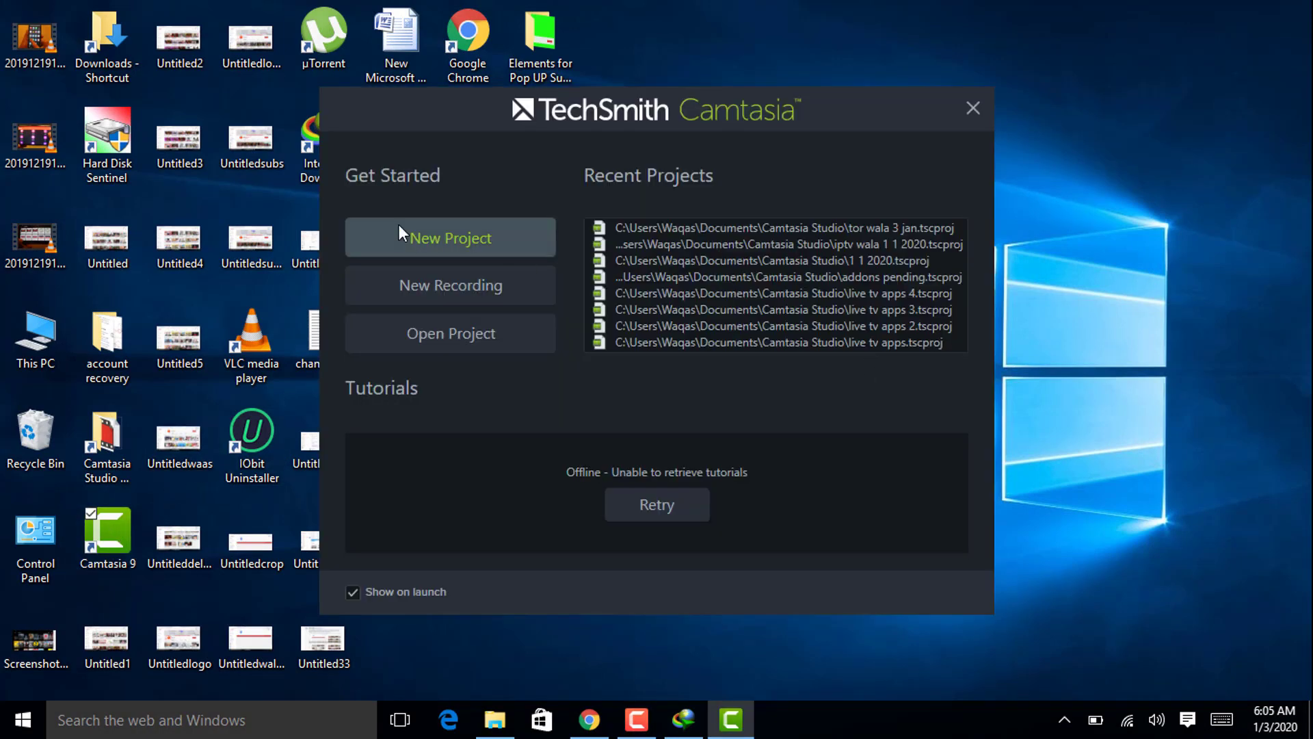
pyautogui.click(450, 237)
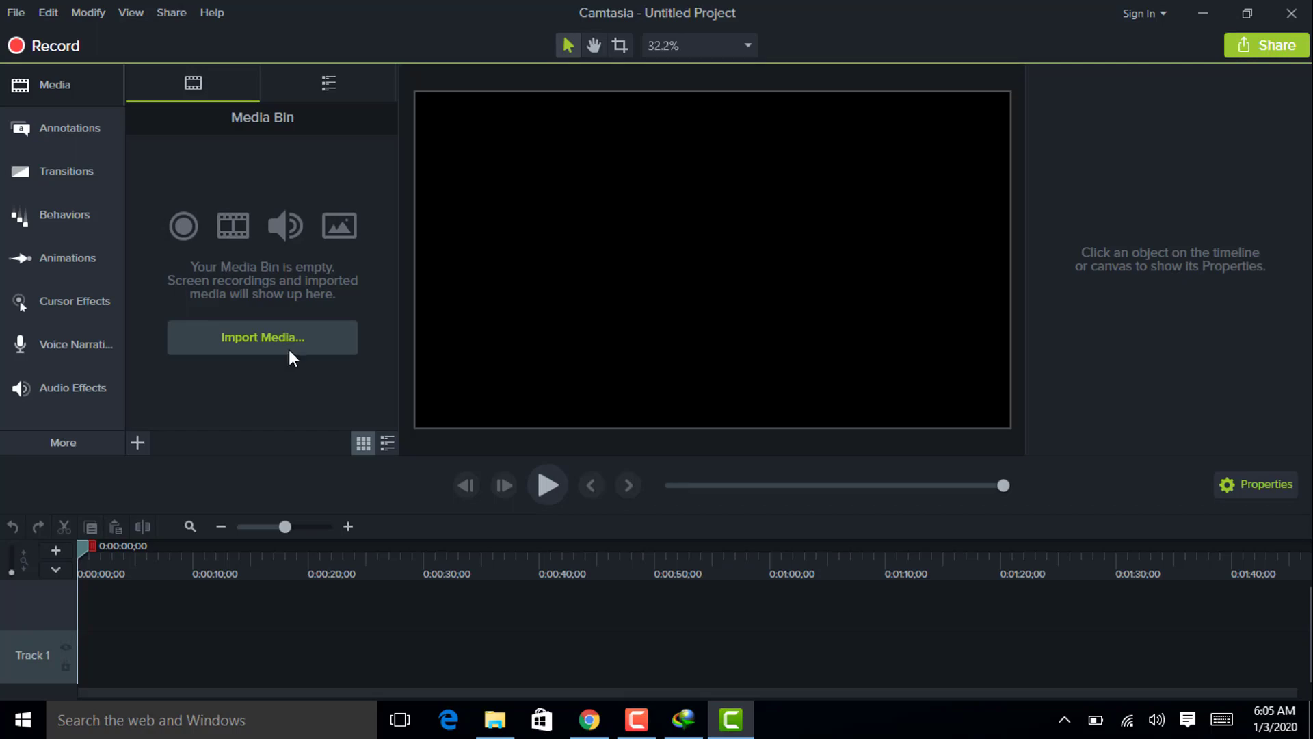
pyautogui.click(262, 337)
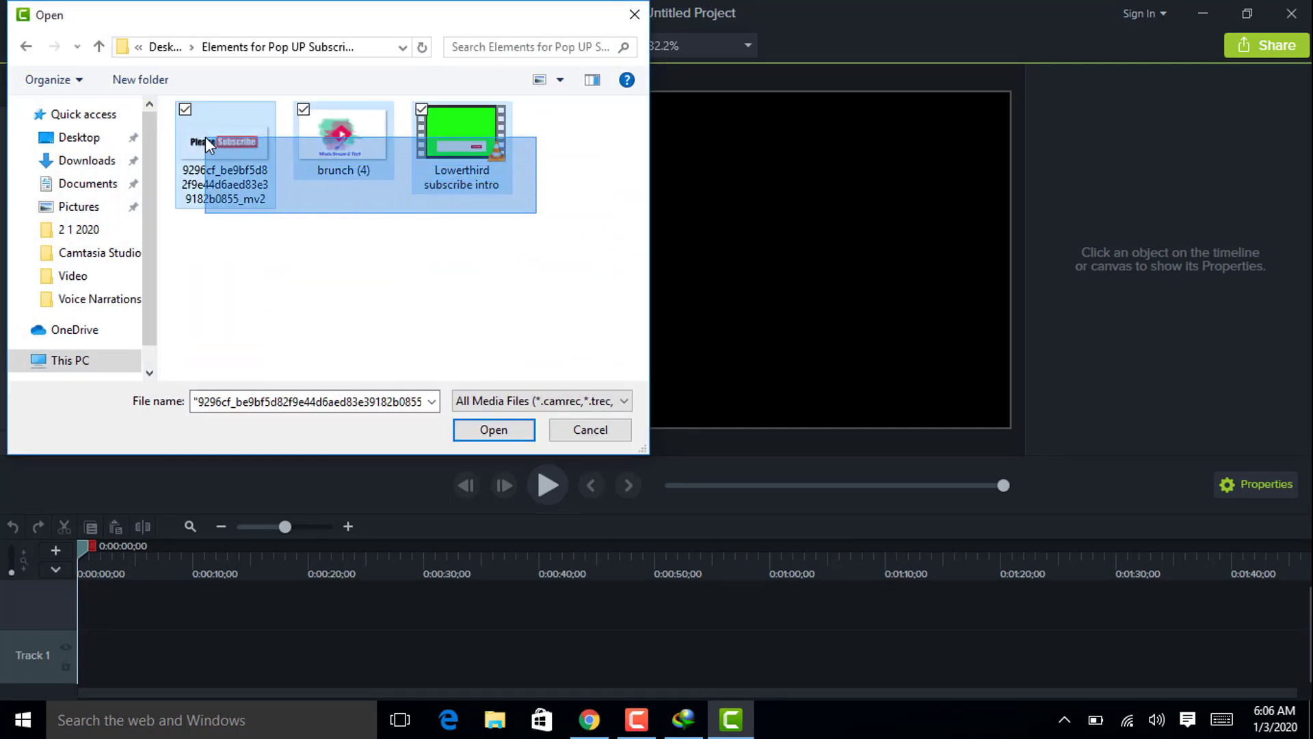
# - Import the element files, add a text annotation, and change the channel title's font
pyautogui.click(493, 430)
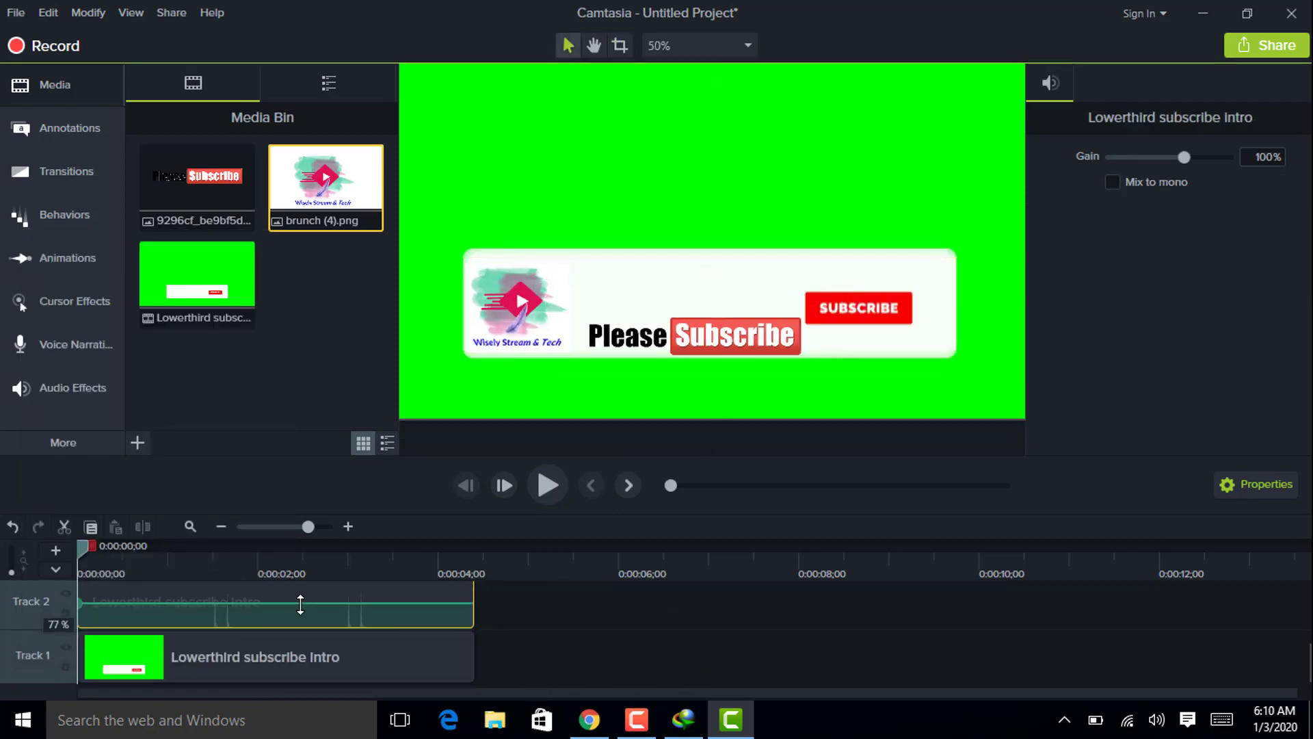
pyautogui.click(74, 127)
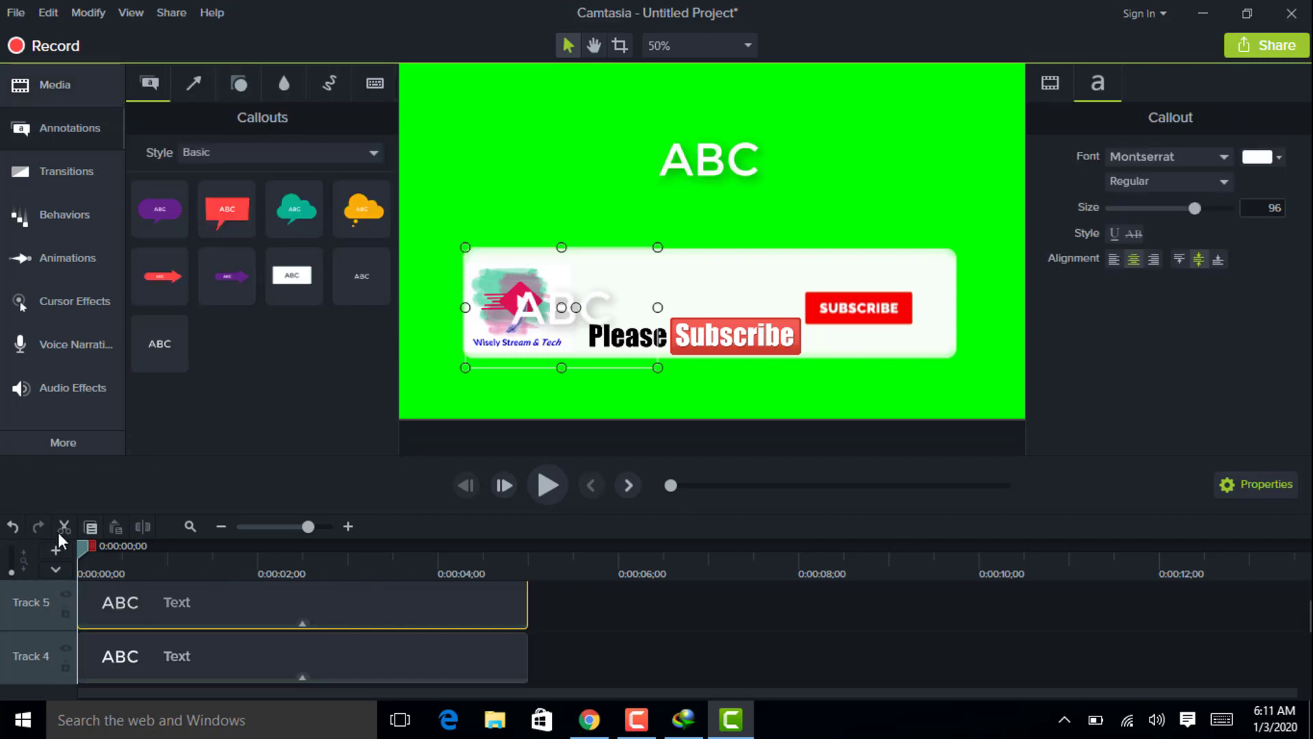
pyautogui.click(1167, 157)
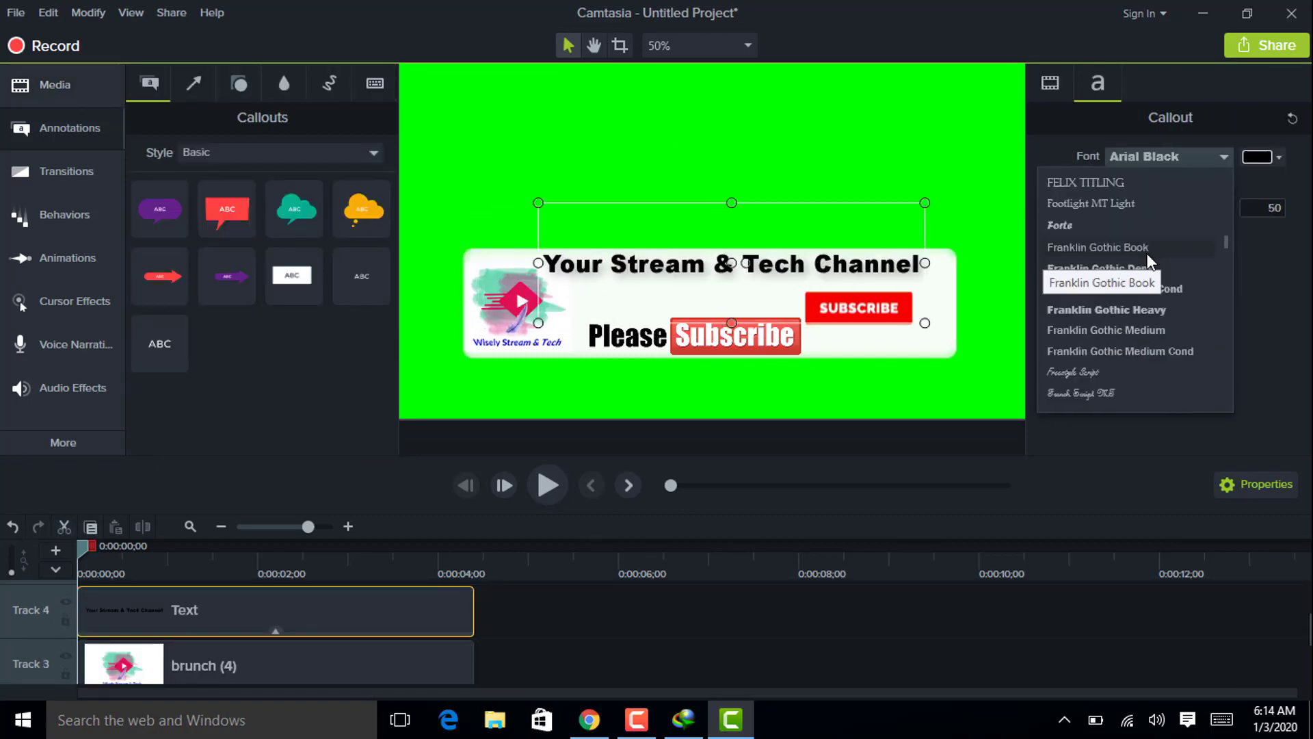
pyautogui.click(777, 720)
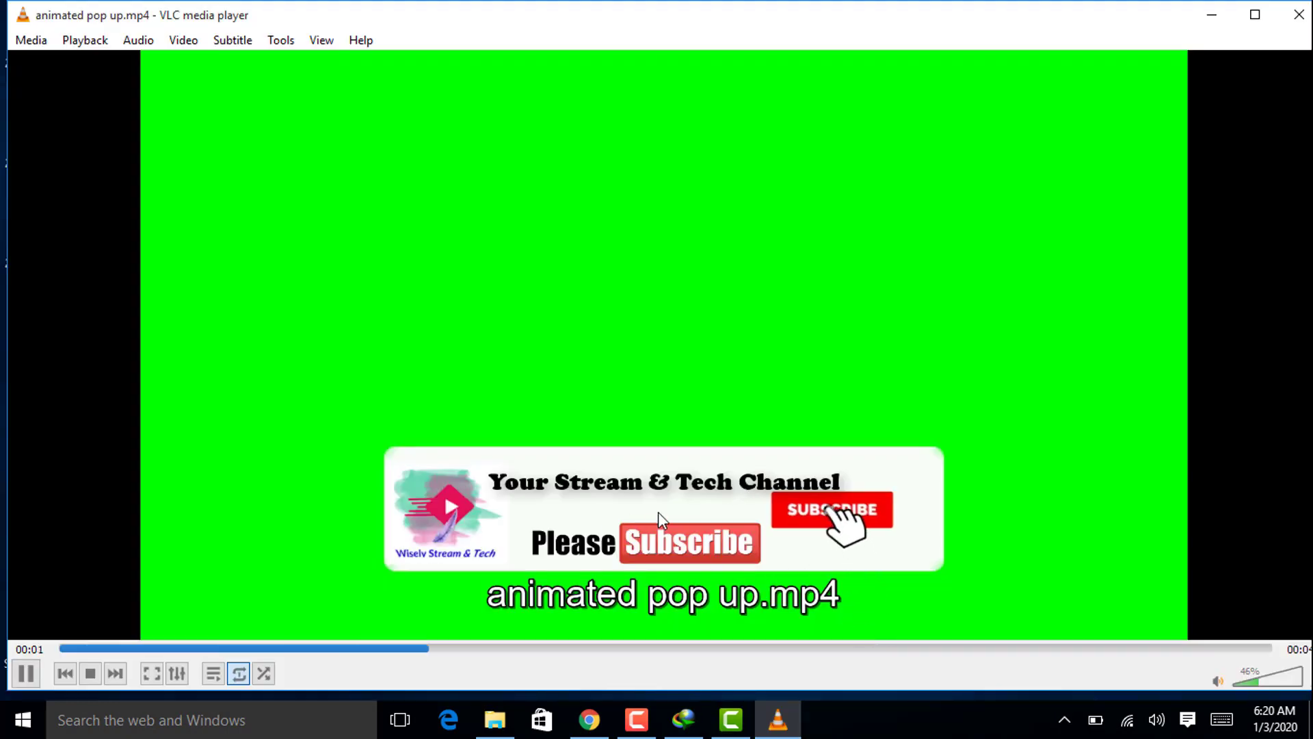